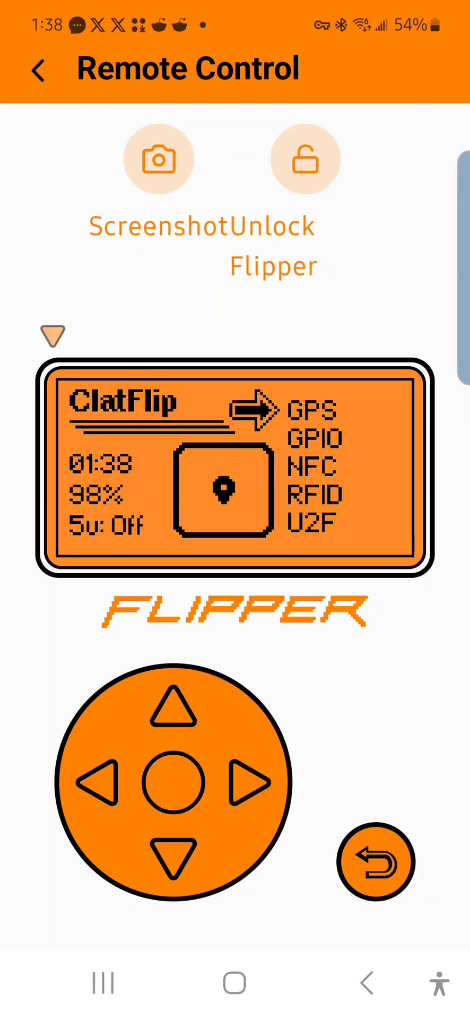
Select NFC in the Flipper main menu to reach Saved, Read and Extra Actions
click(173, 852)
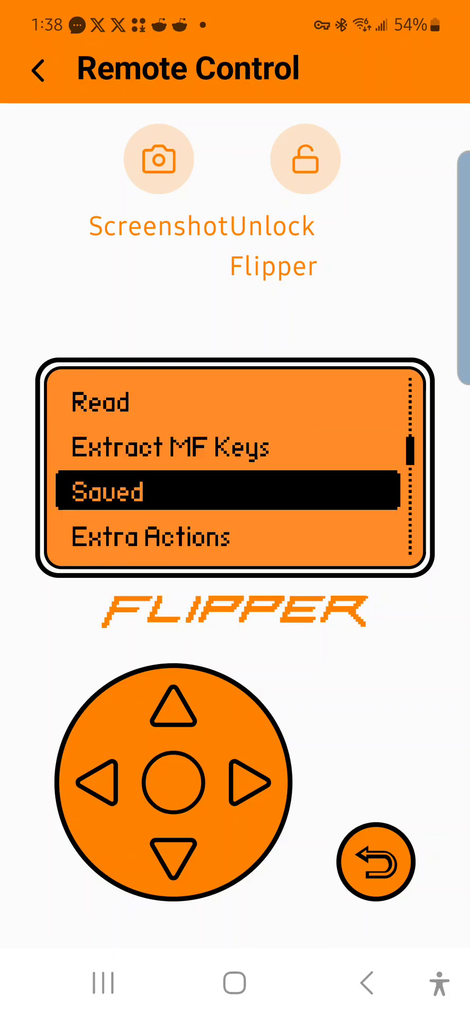
Browse the Add Manually card type list, then return and open NFC Extra Actions
click(174, 859)
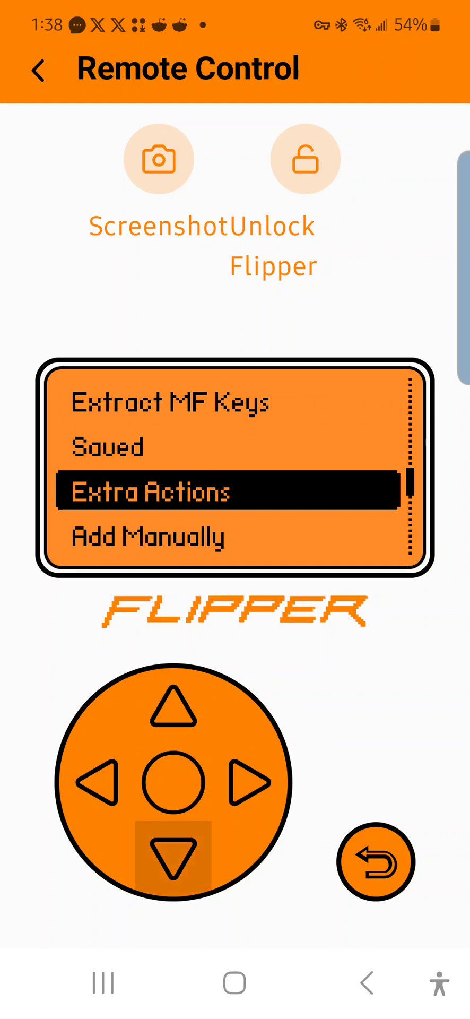
click(173, 861)
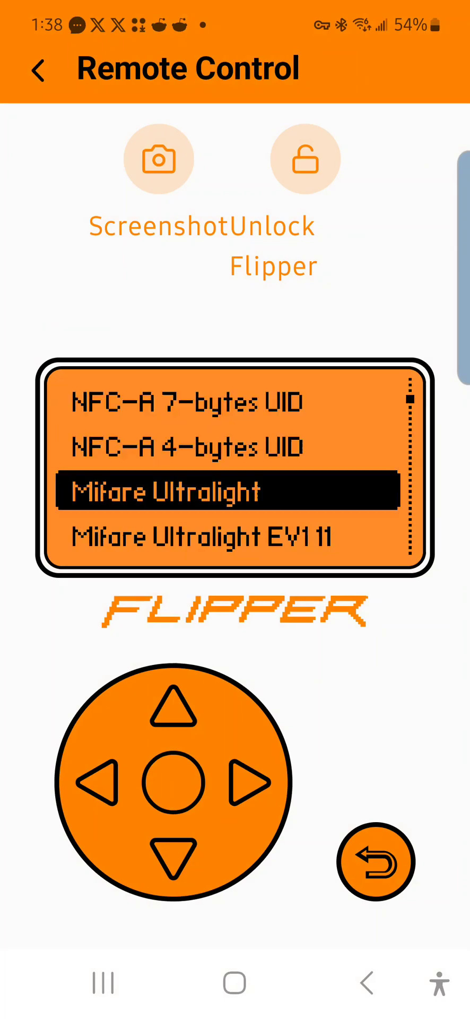
click(173, 851)
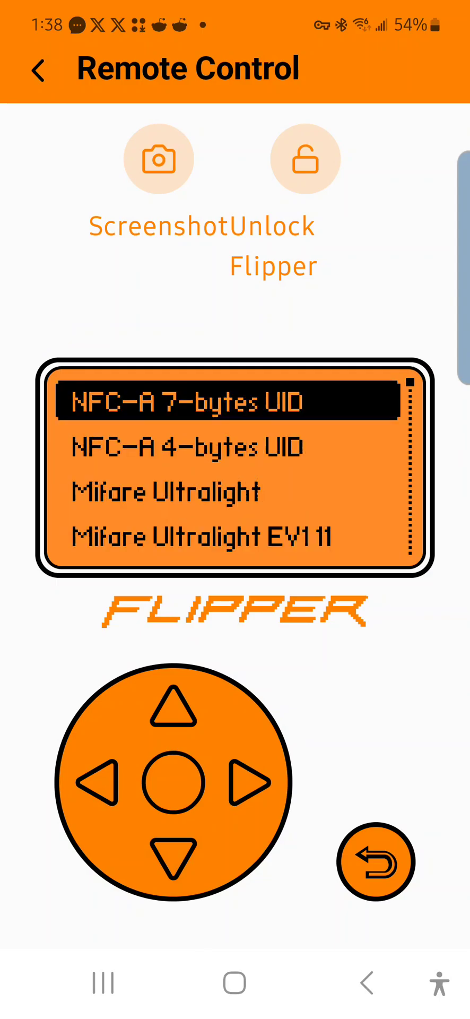
click(173, 865)
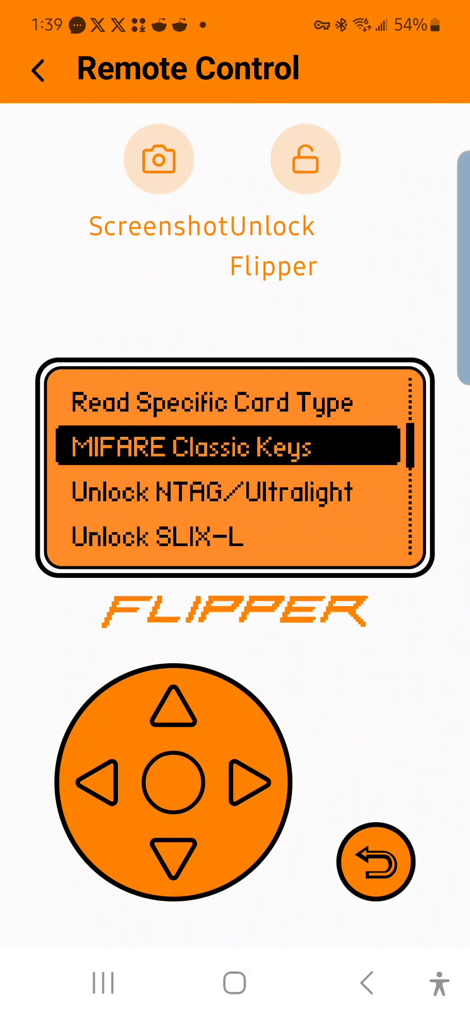
Read the MIFARE Classic 1K card via Read Specific Card Type: 32/32 keys, 16/16 sectors
click(173, 781)
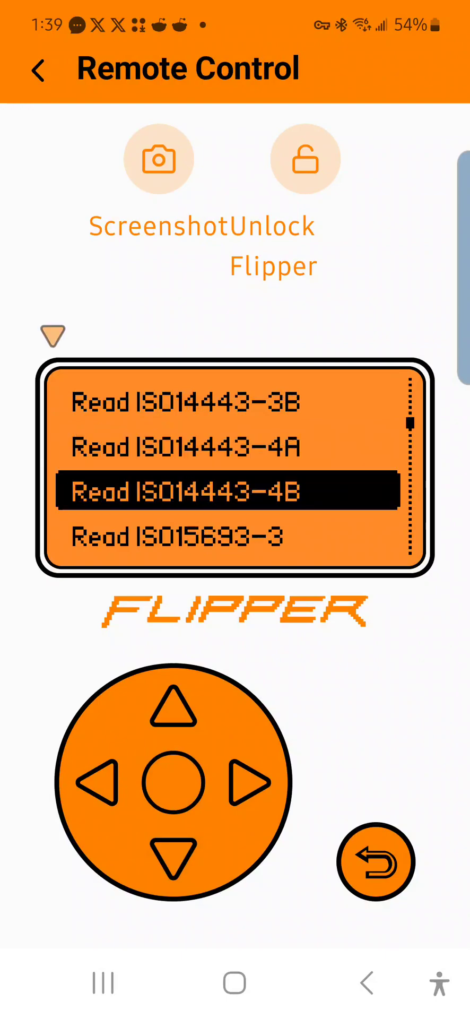
click(173, 860)
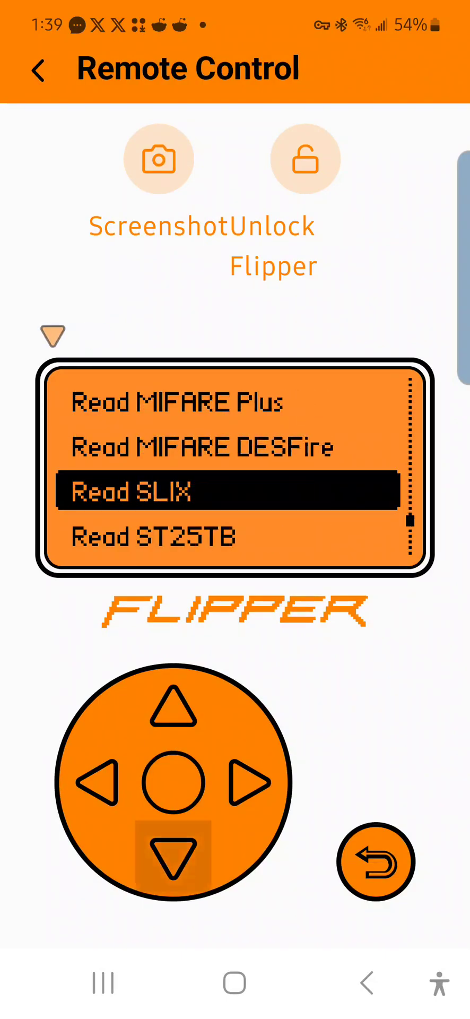
click(173, 856)
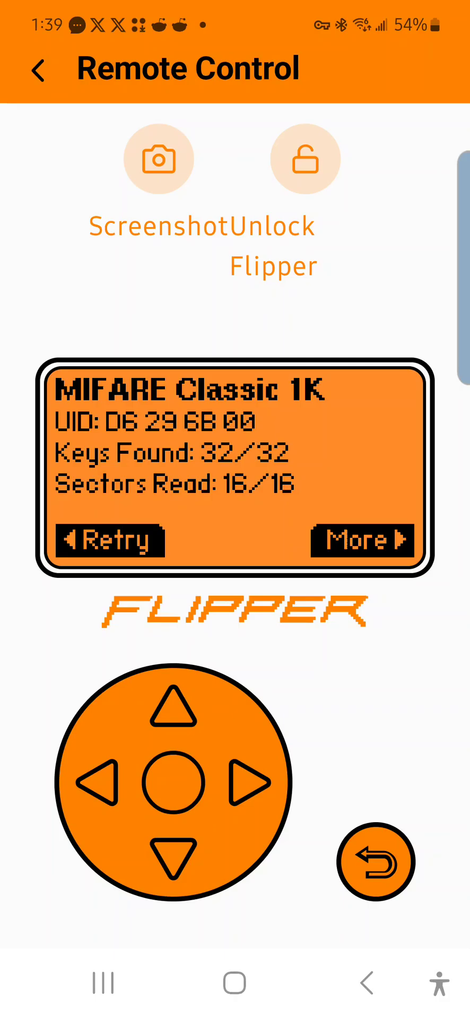
Save the read card as Super-chomik_MFC_1K and go back to the NFC menu
click(361, 540)
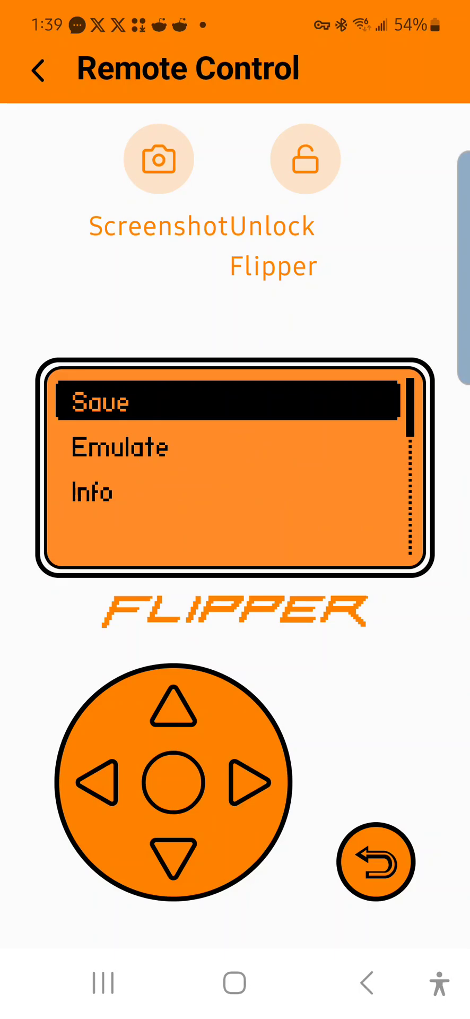
click(99, 400)
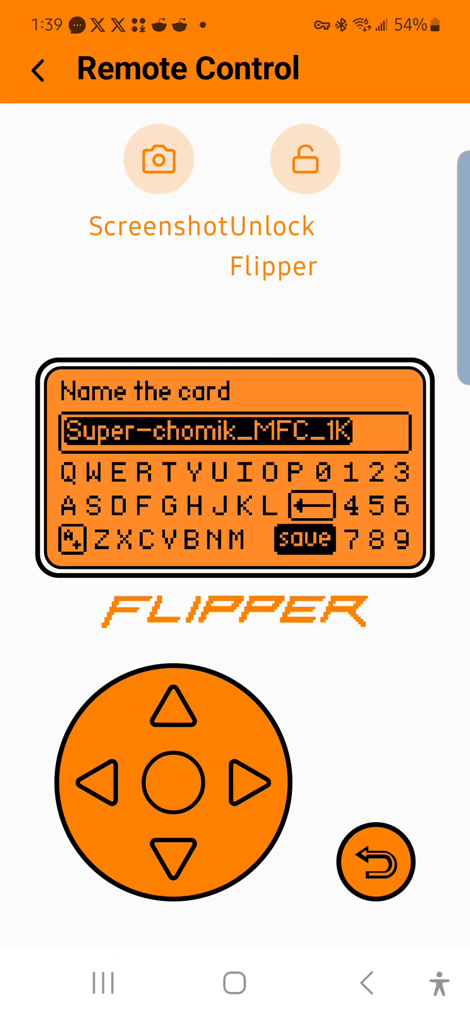
click(305, 538)
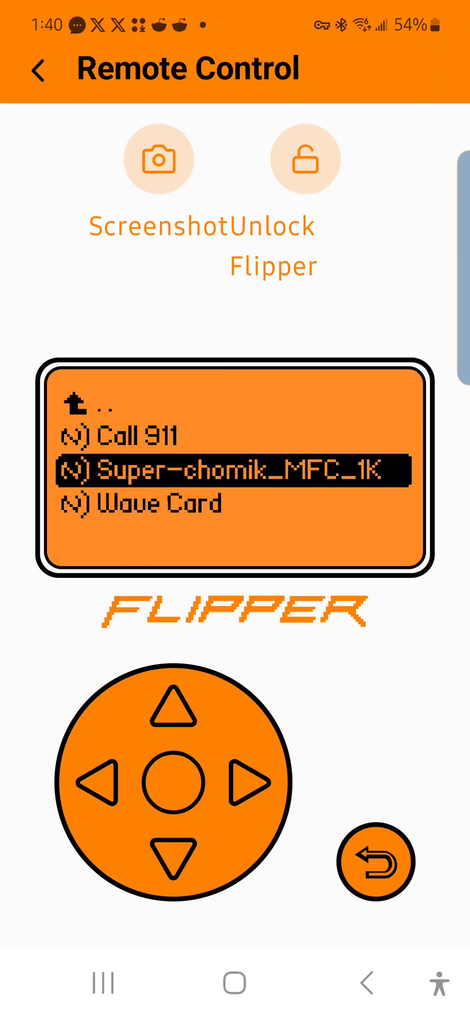
click(232, 469)
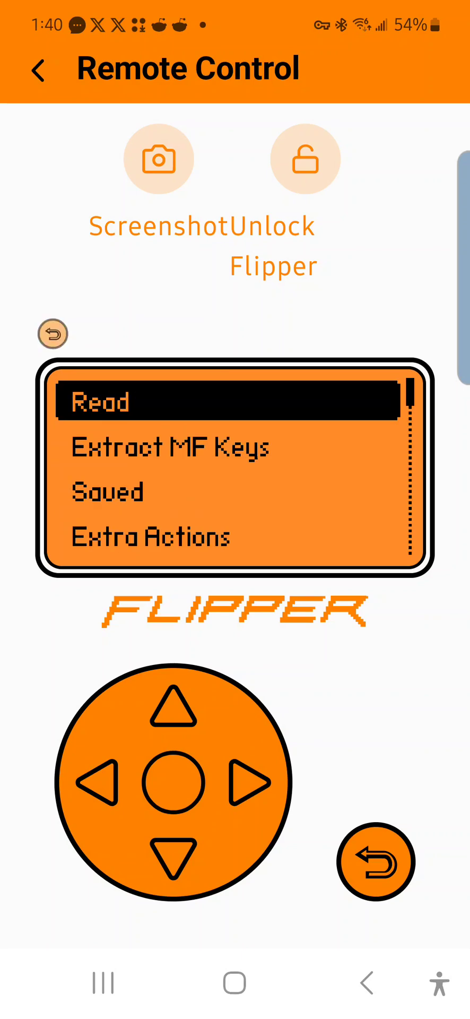
Open saved card Super-chomik_MFC_1K, view its Info, and choose Delete
click(52, 333)
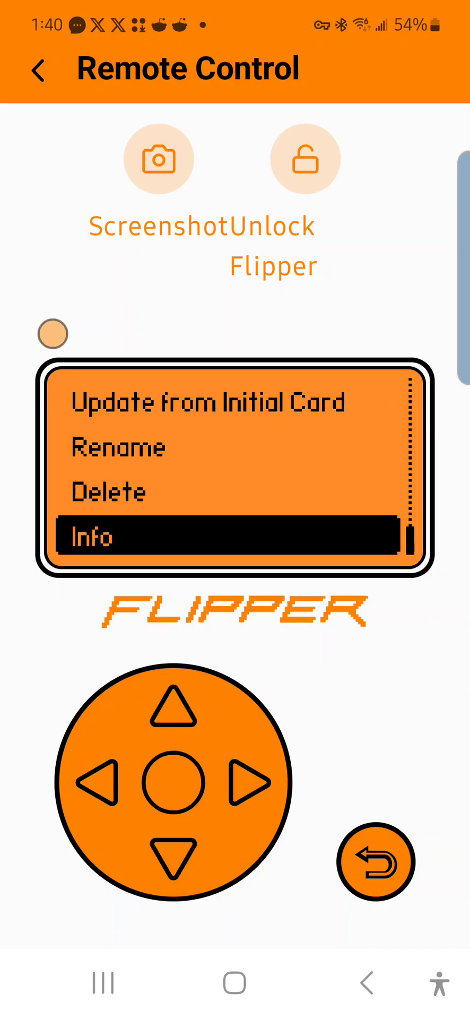
click(91, 537)
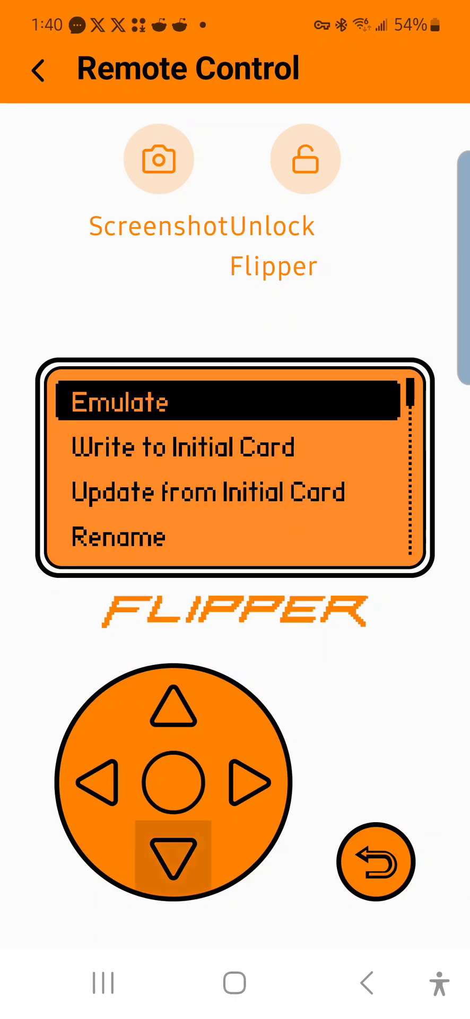
click(173, 862)
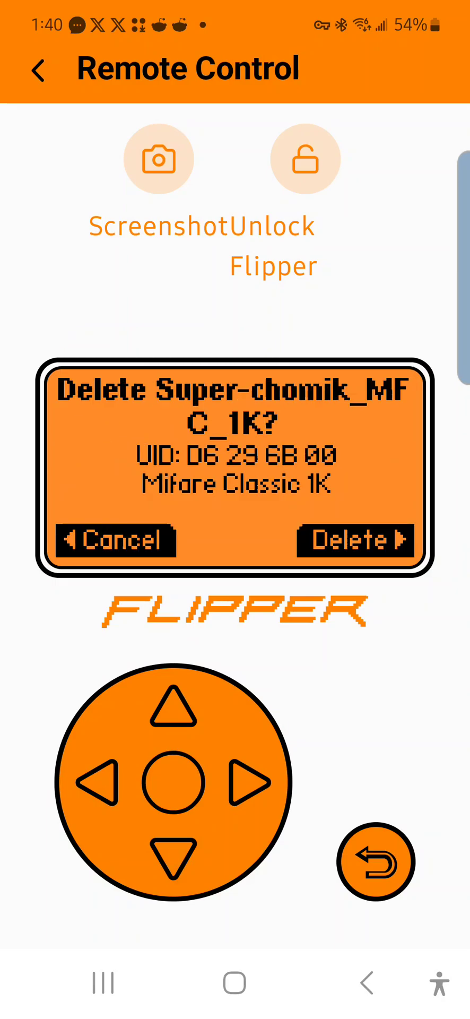
Confirm deleting Super-chomik_MFC_1K, then read the DESFire card with 2 applications and 15 files
click(354, 540)
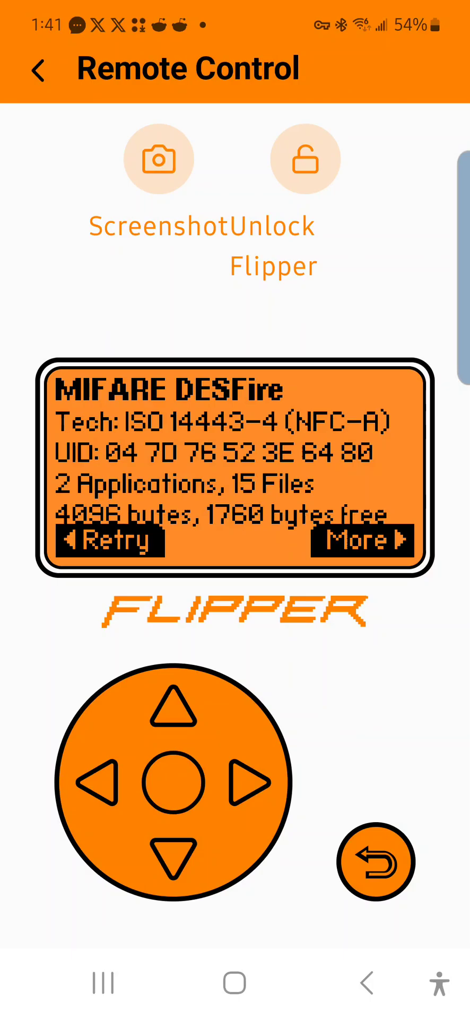
Open the DESFire Card info showing batch, week 34 year 2019 and 1760 free memory
click(362, 541)
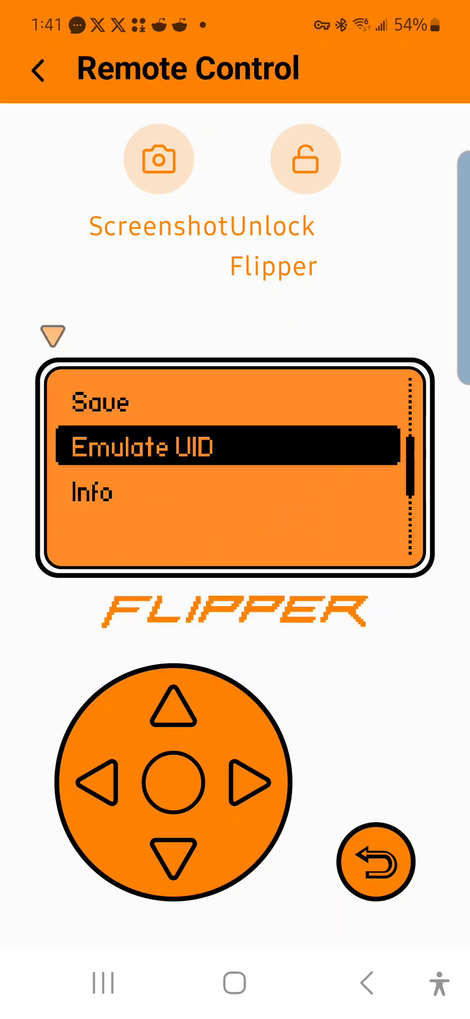
click(92, 492)
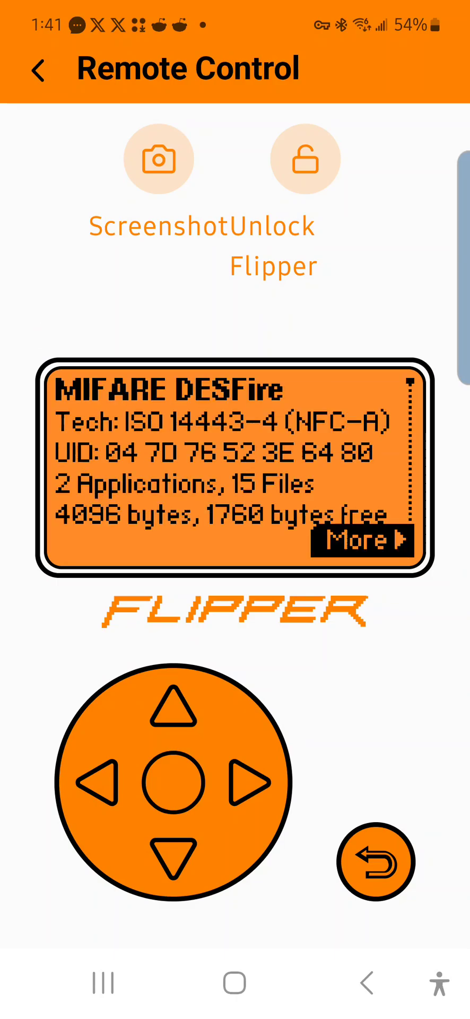
click(173, 856)
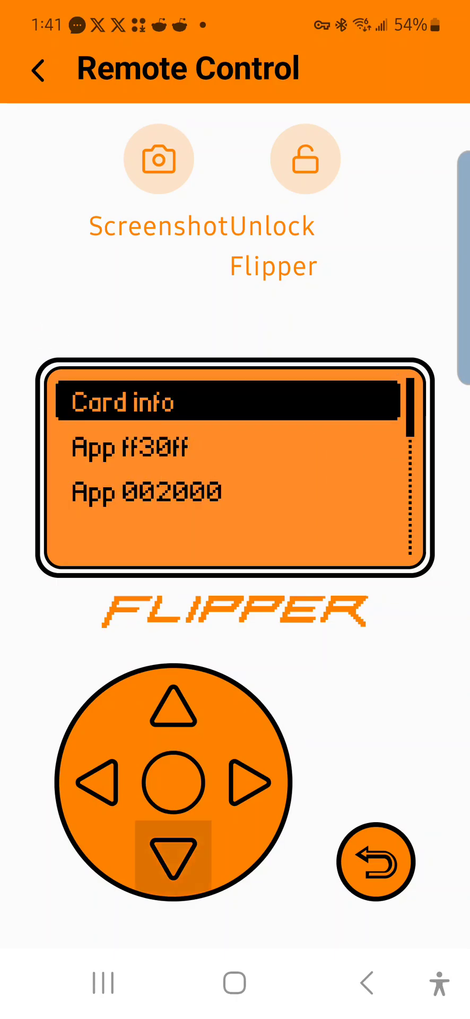
click(173, 860)
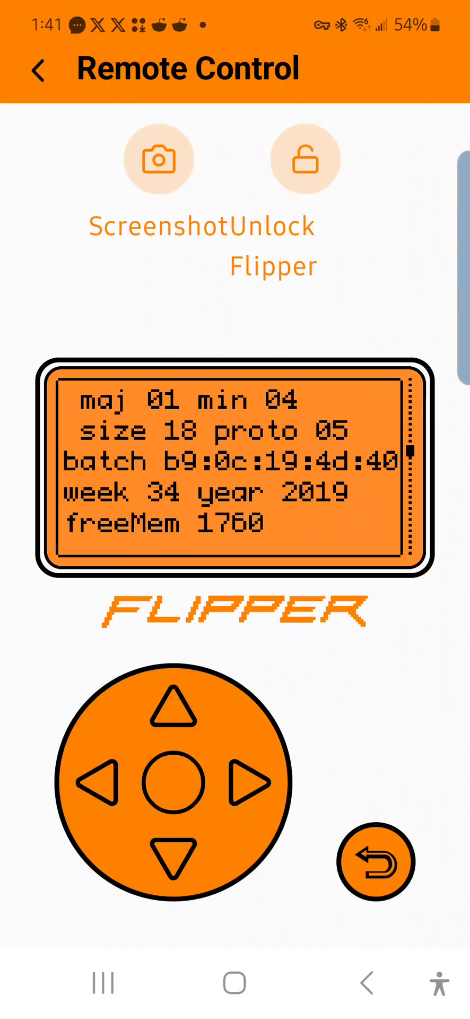
View File 8 of App 002000, which requires authentication, then return to the applications list
scroll(down, 3)
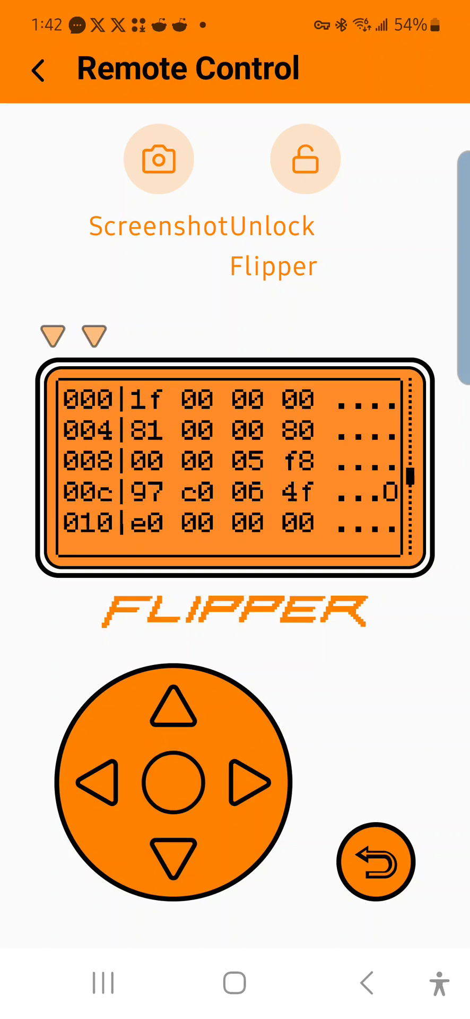
scroll(down, 3)
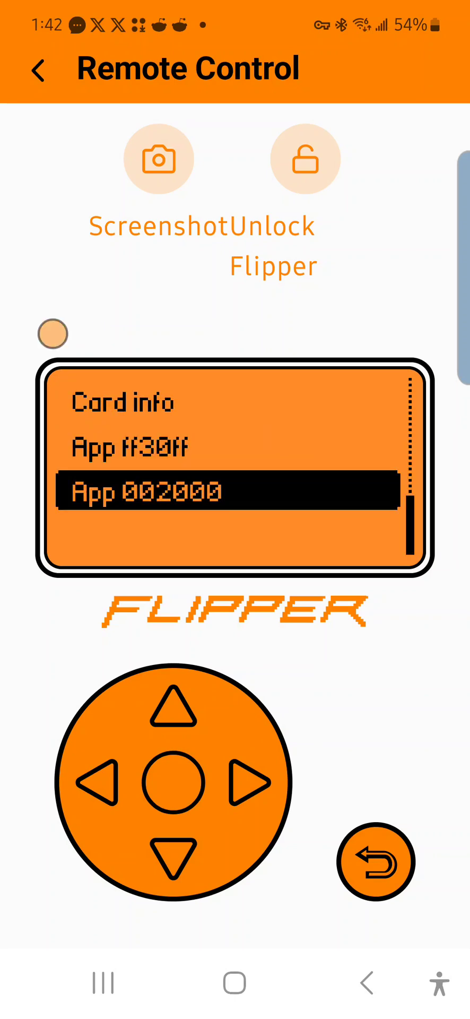
click(173, 782)
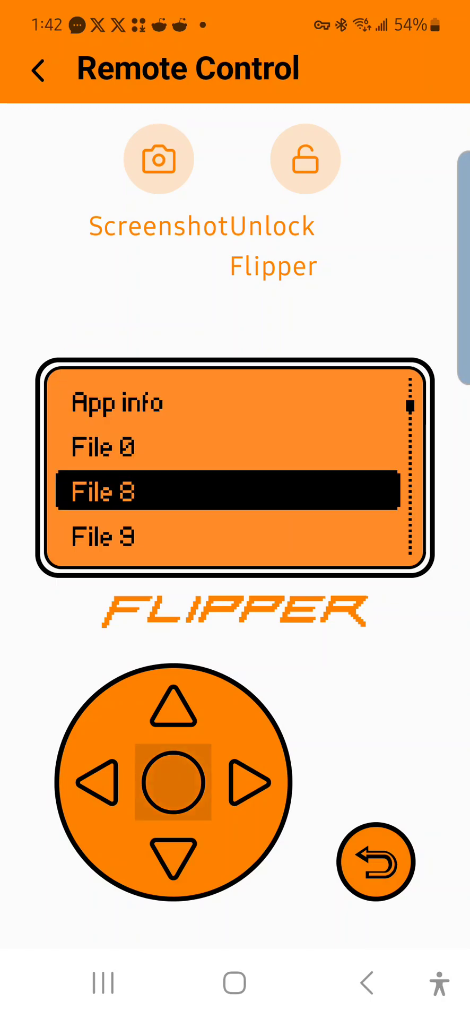
click(173, 782)
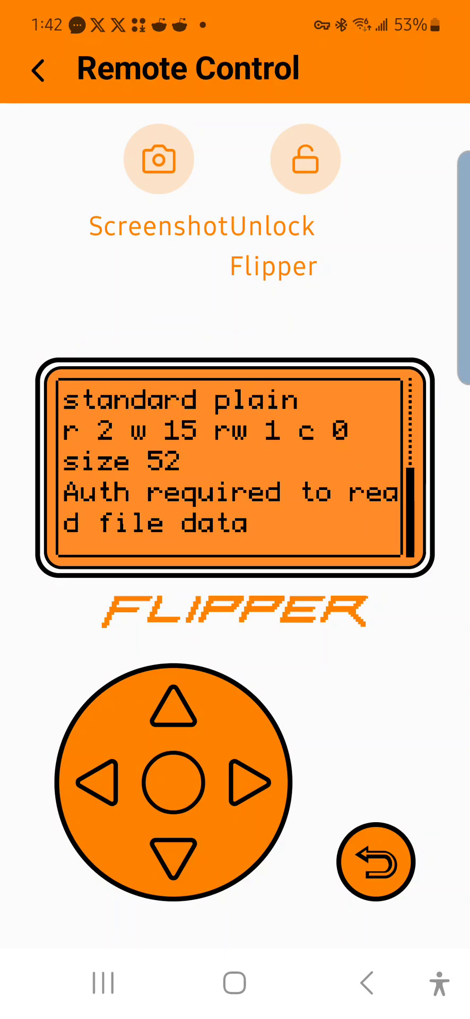
click(376, 861)
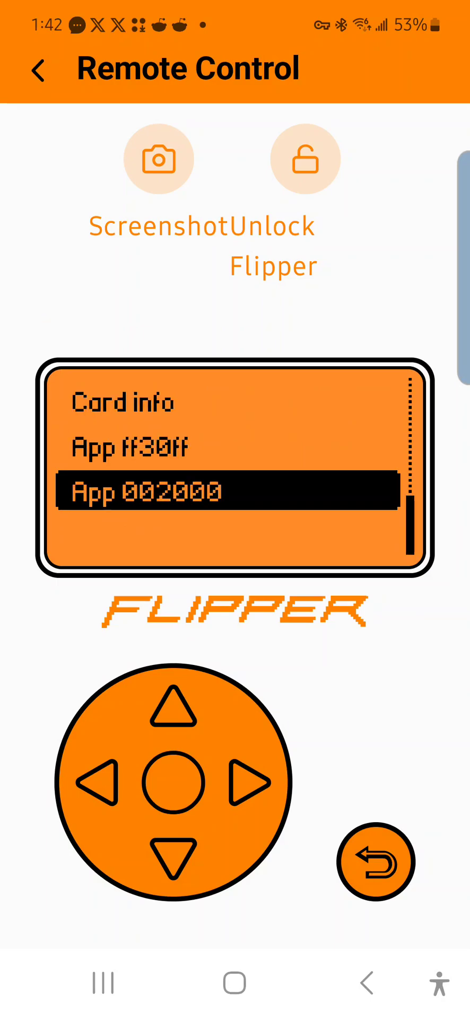
Return to the DESFire card's action menu and highlight Emulate UID
click(173, 782)
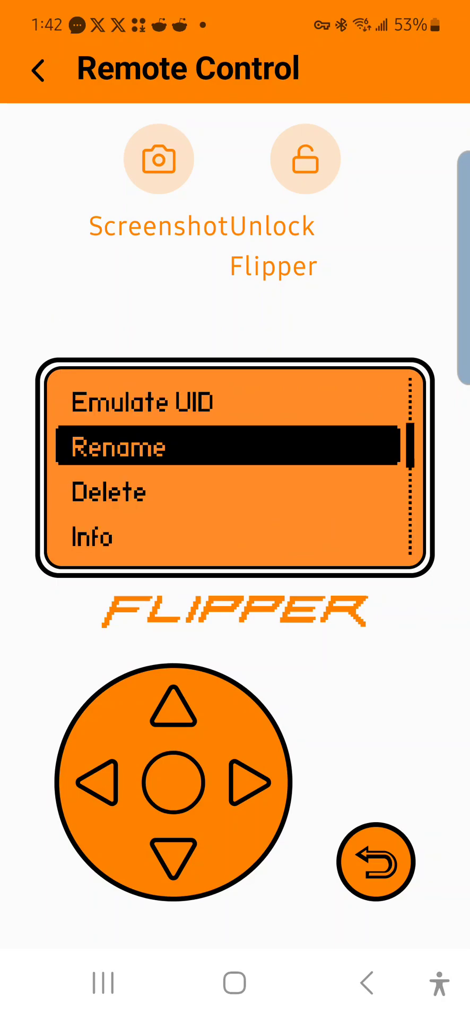
click(173, 707)
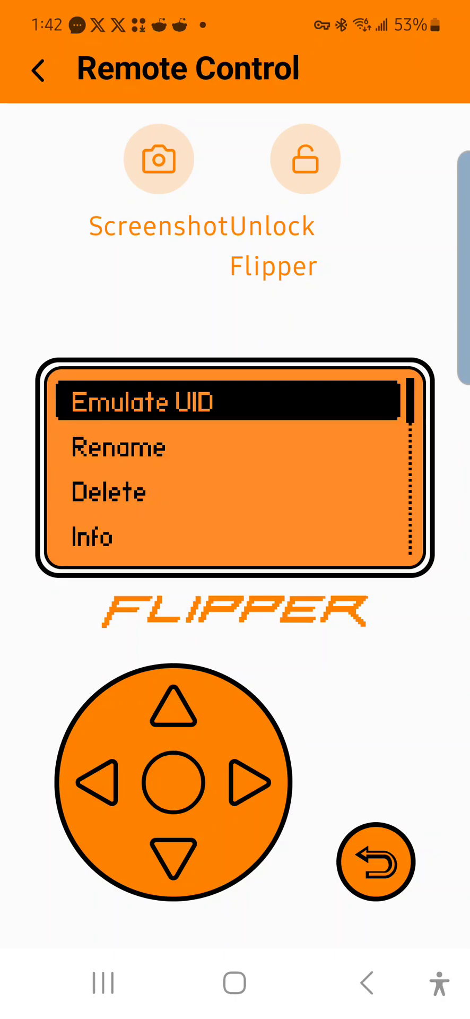